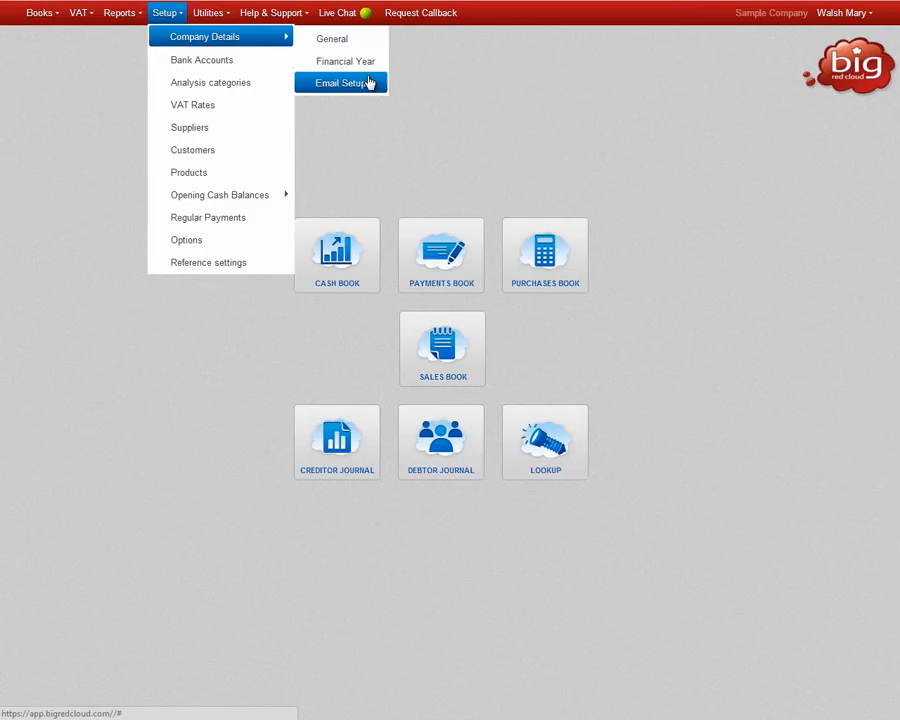
Step: Open the Email Setup dialog from Setup > Company Details
left_click(340, 82)
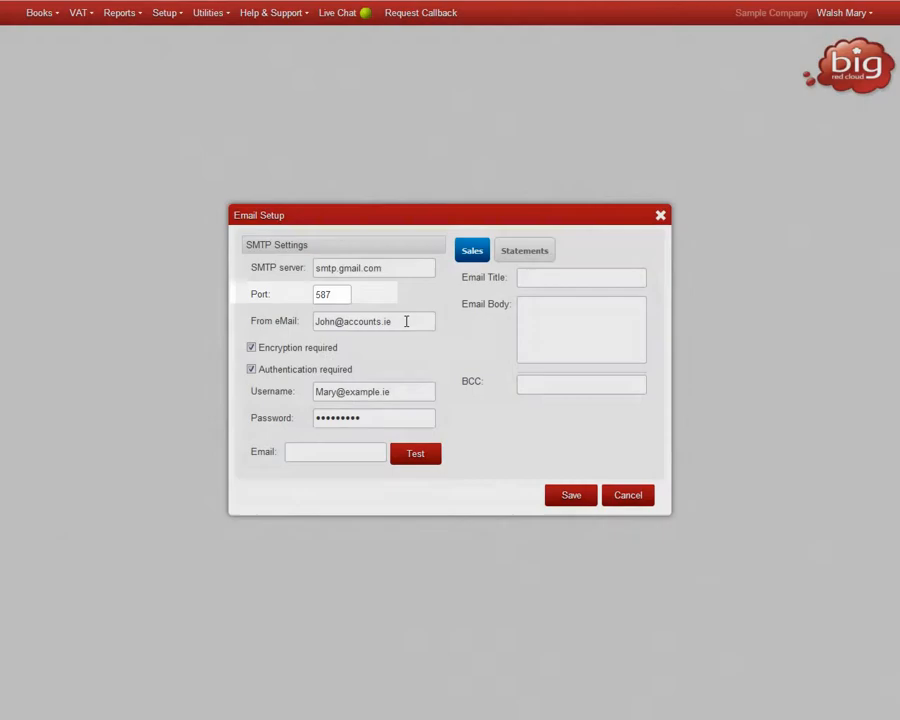
left_click(372, 320)
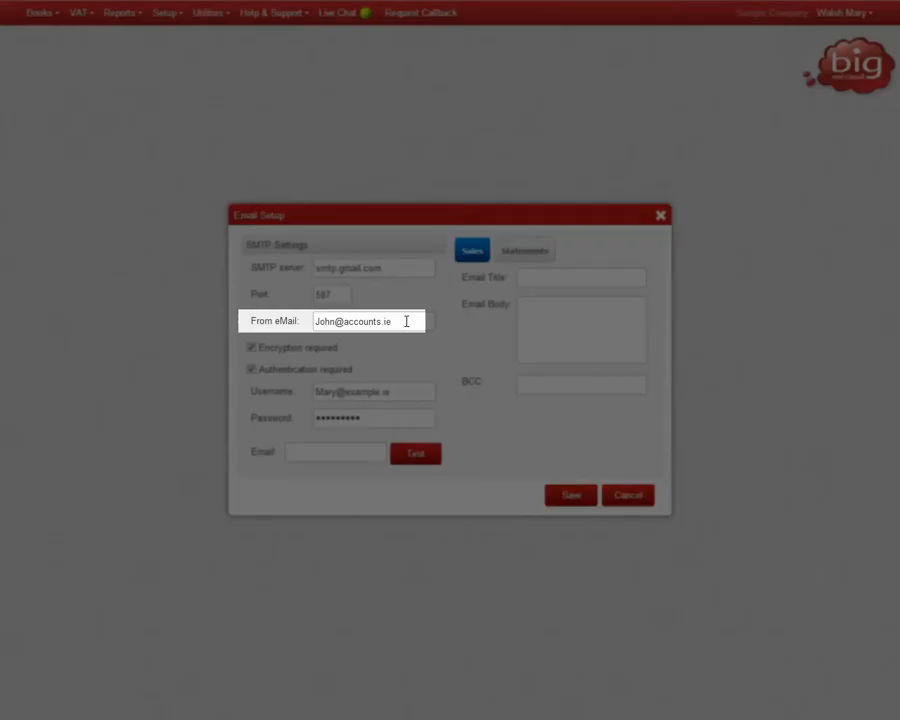
mouse_move(418, 356)
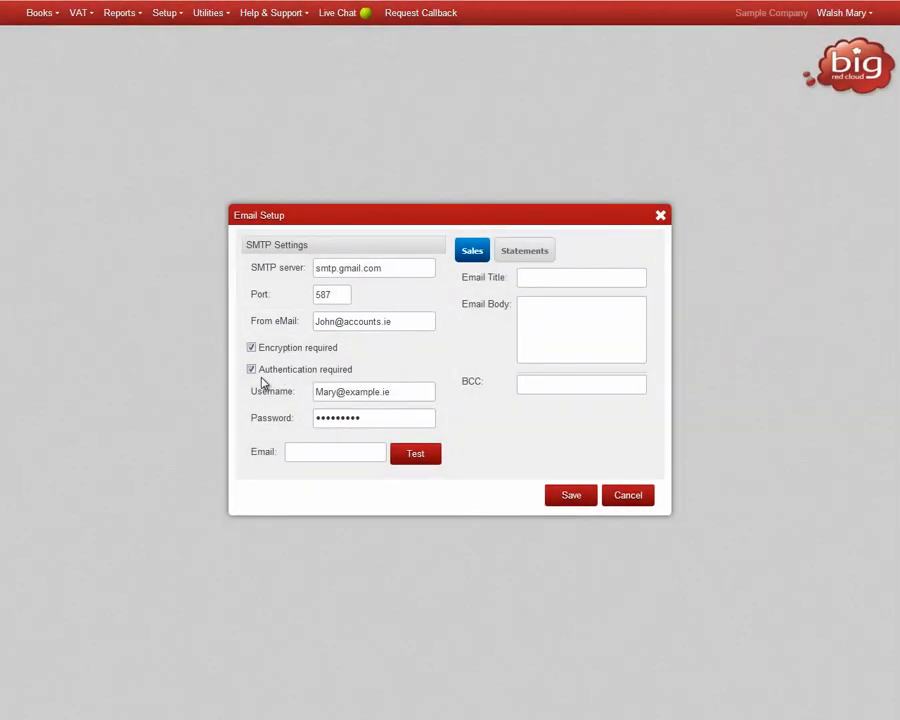
mouse_move(400, 384)
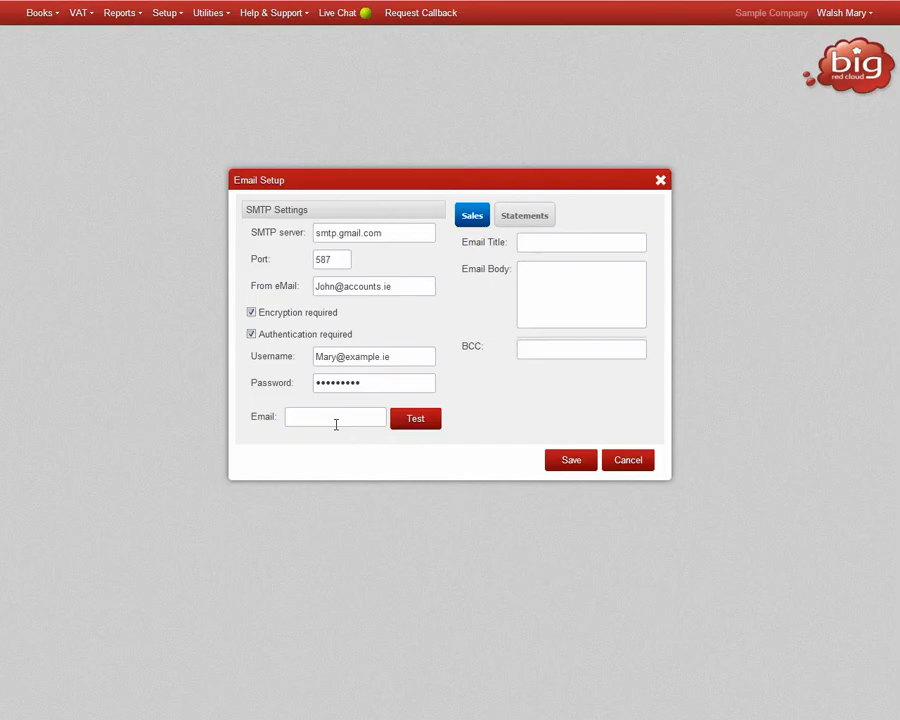
Step: Enter a test address beginning 'example@comp' and save the Gmail email settings
left_click(336, 418)
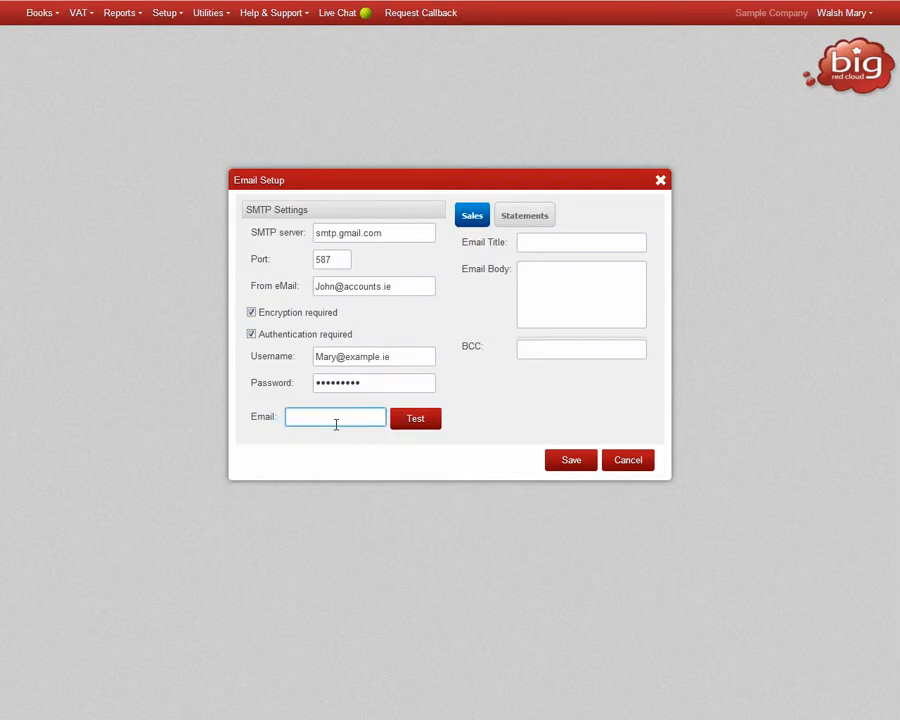
type("ex")
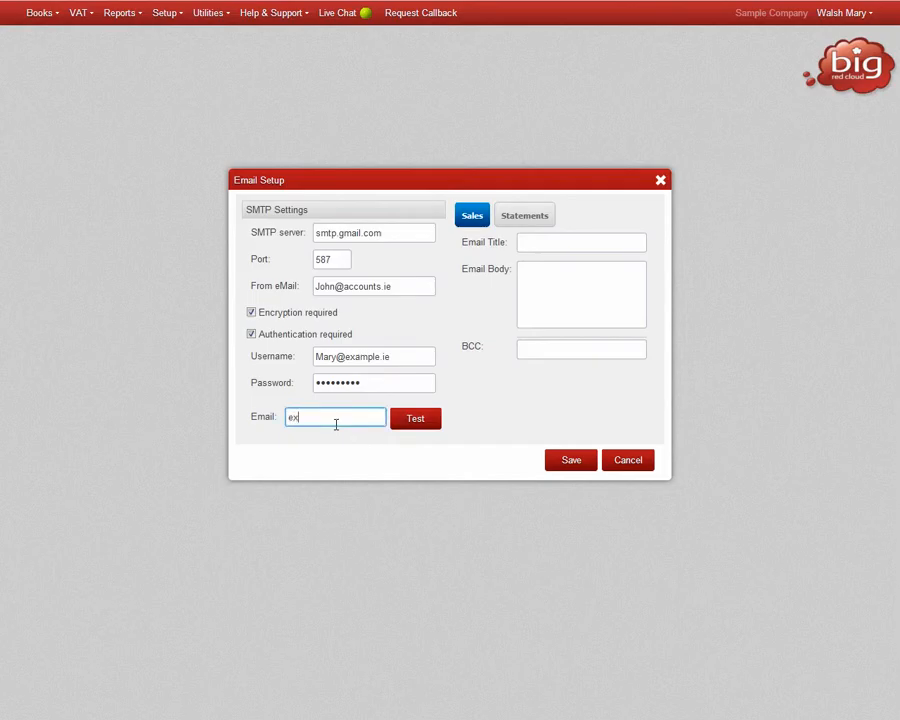
type("ample")
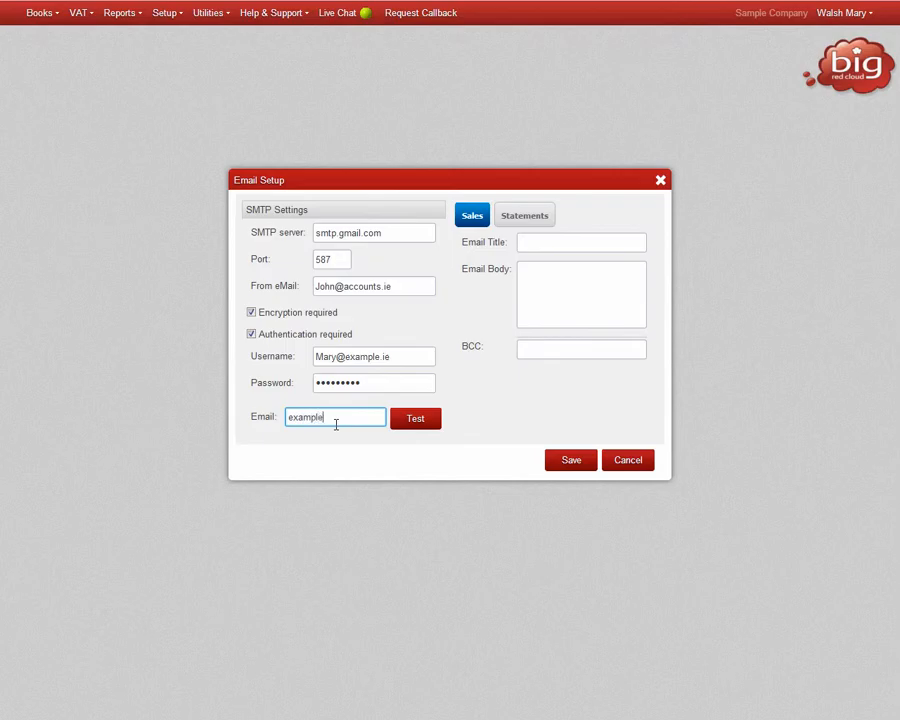
type("@company.ie")
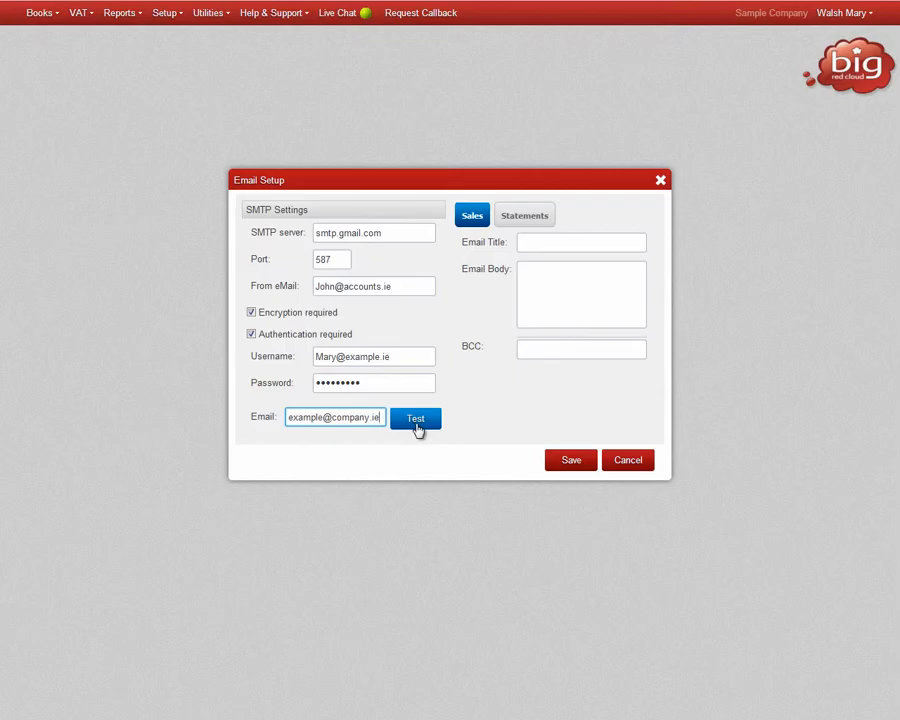
mouse_move(544, 468)
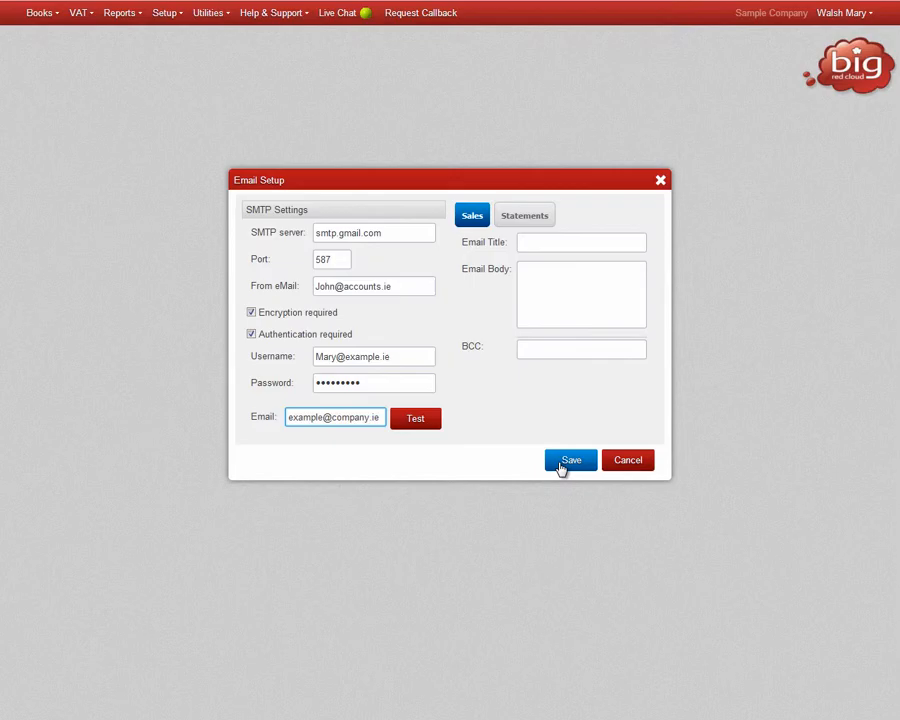
mouse_move(560, 444)
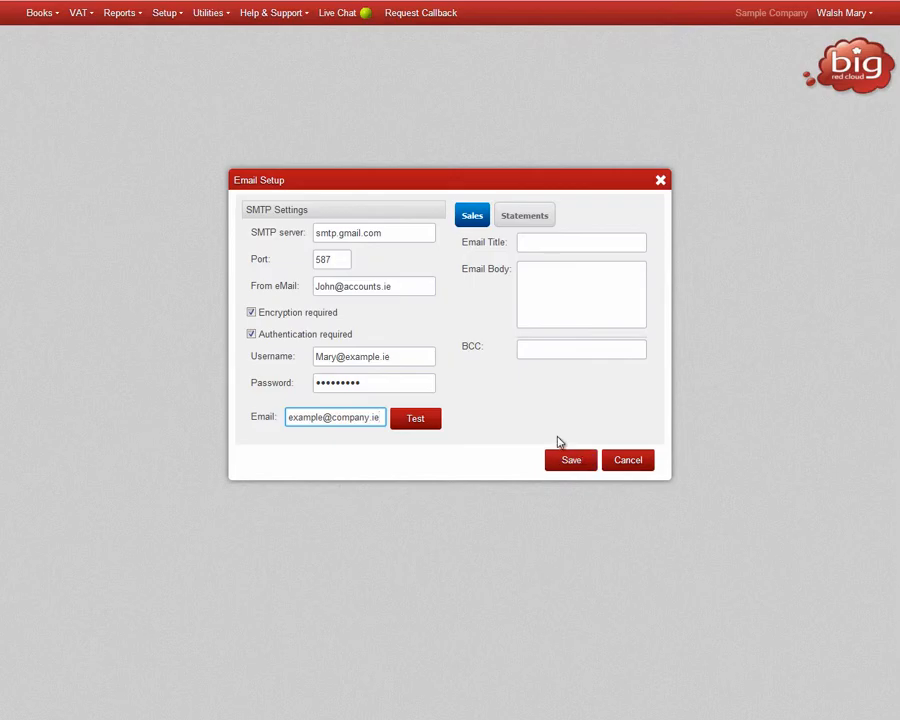
left_click(570, 460)
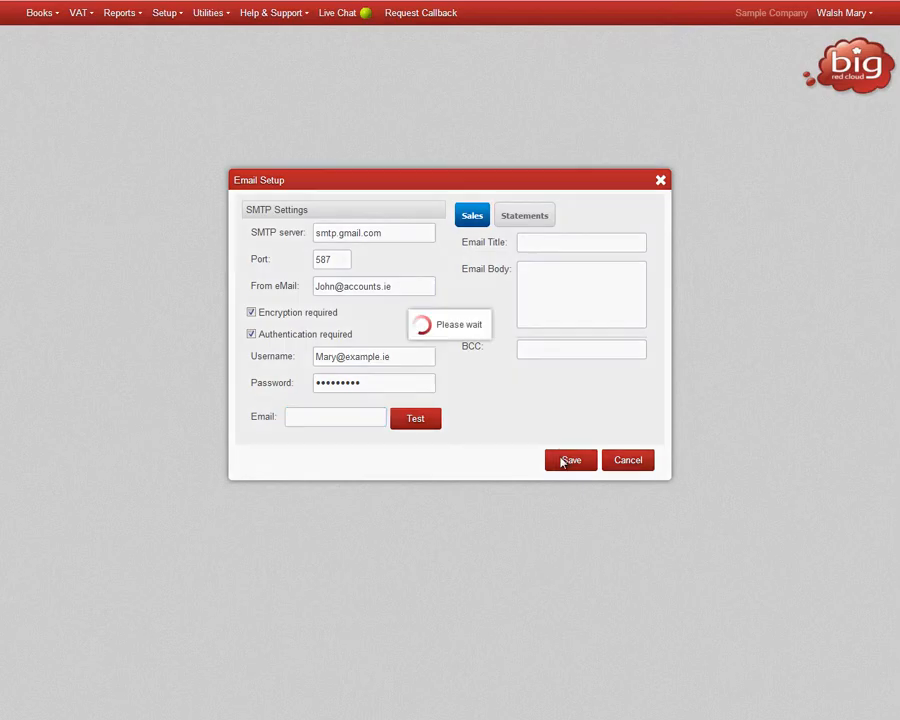
left_click(570, 460)
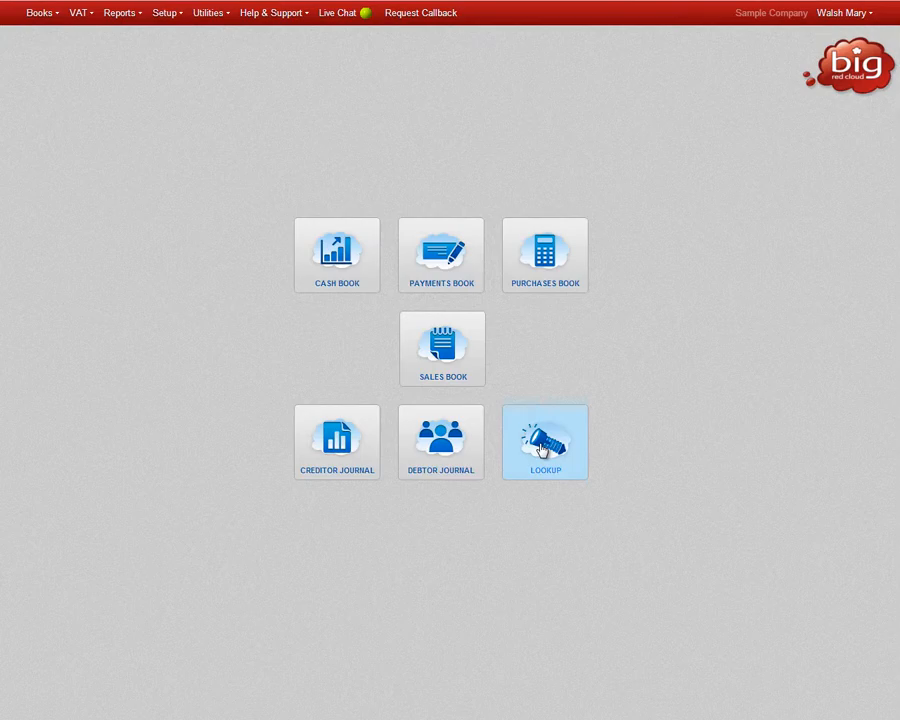
left_click(544, 442)
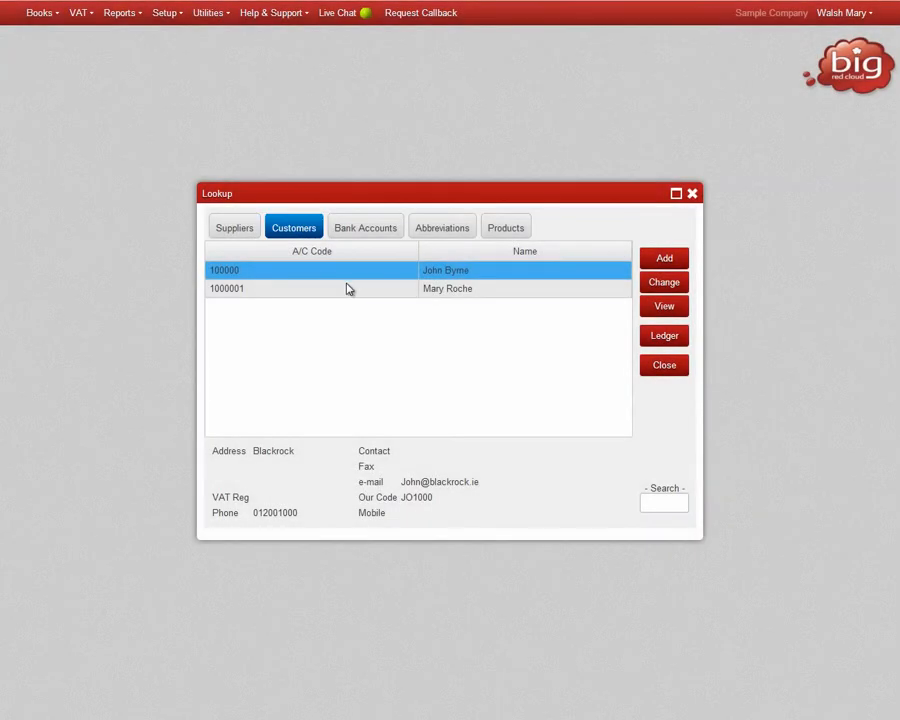
left_click(350, 288)
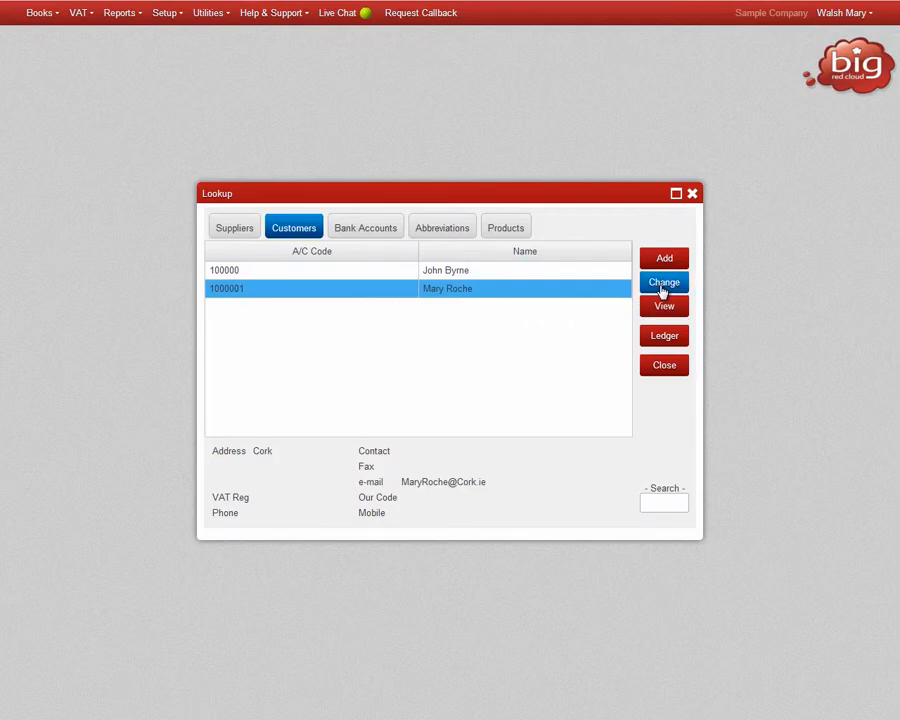
left_click(664, 282)
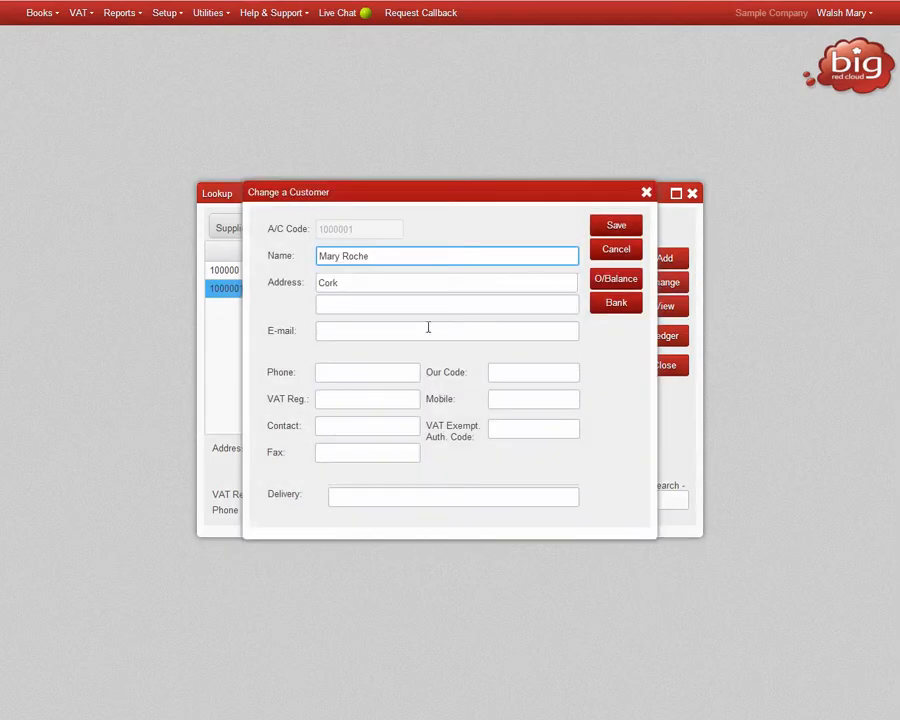
left_click(446, 330)
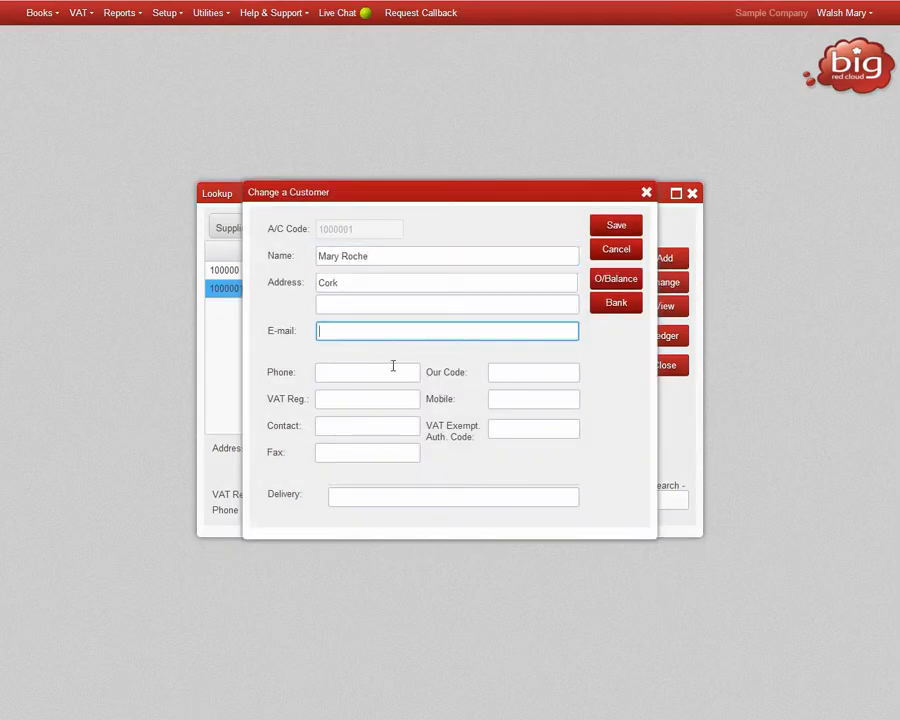
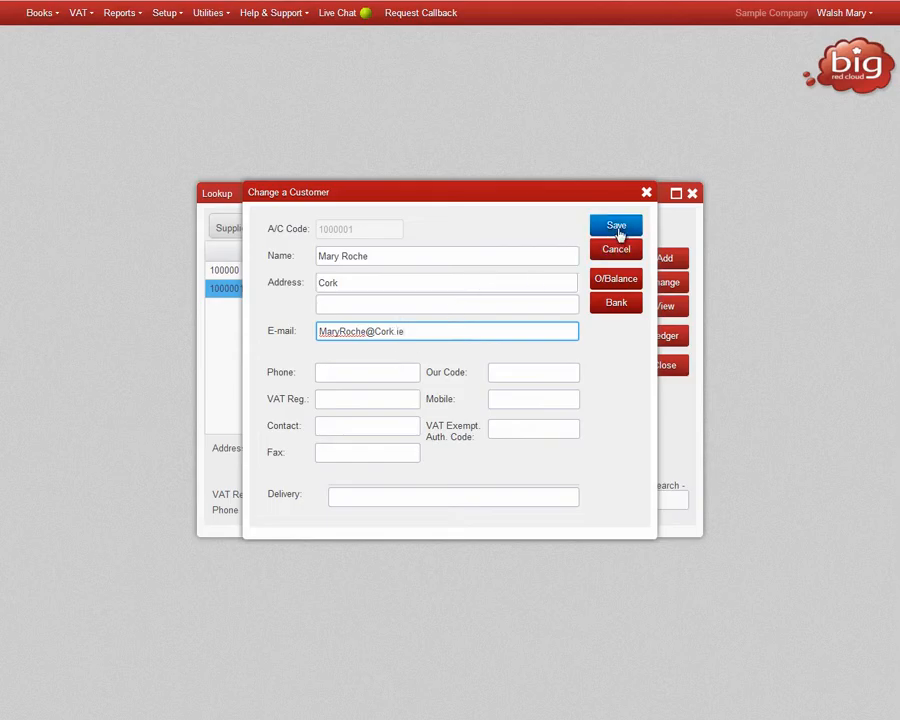
left_click(616, 228)
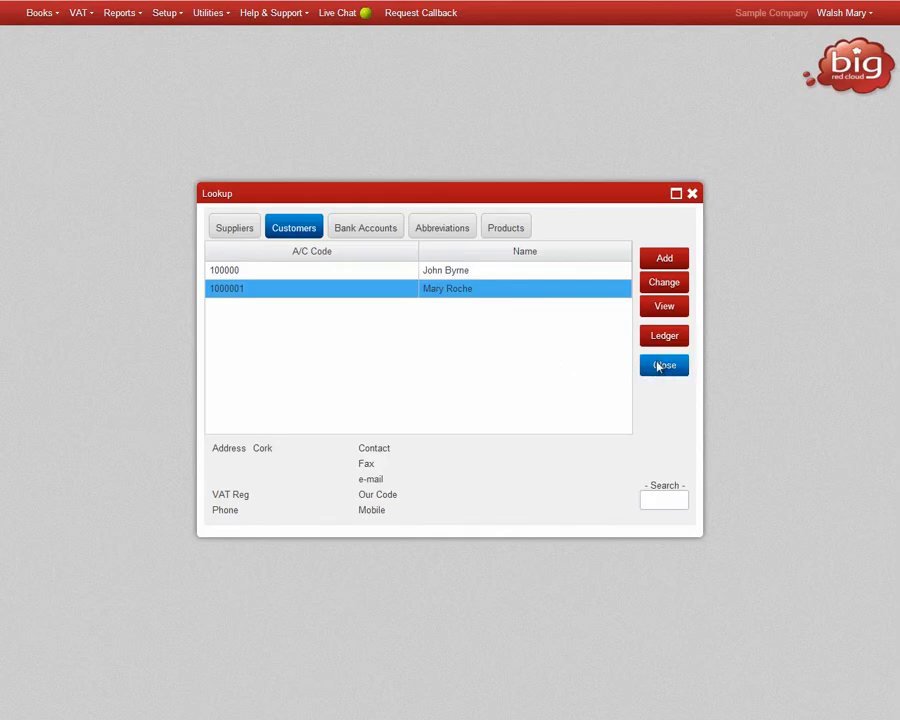
left_click(664, 364)
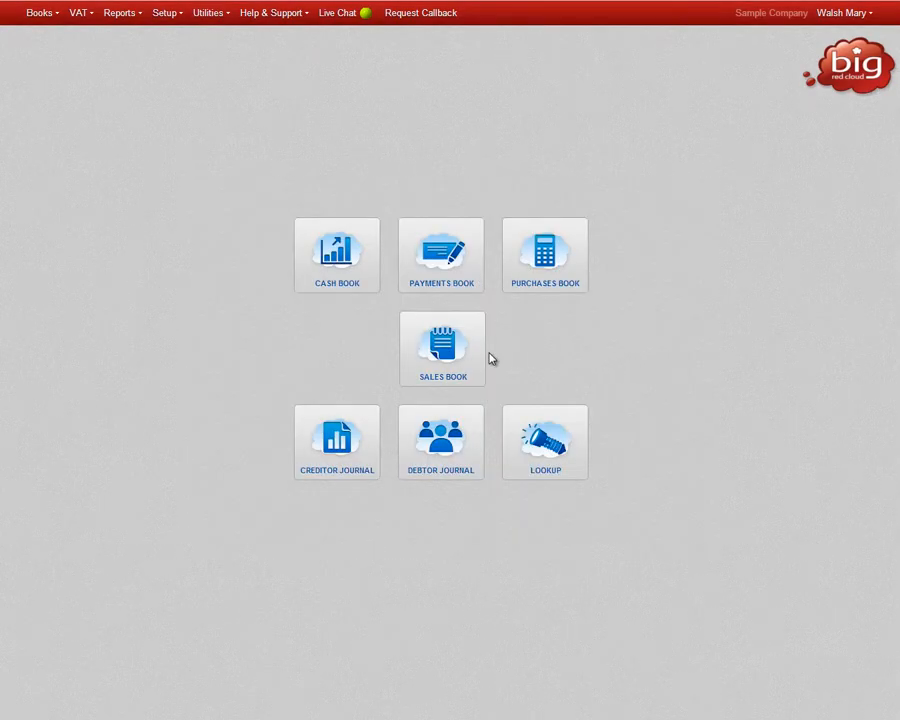
left_click(442, 348)
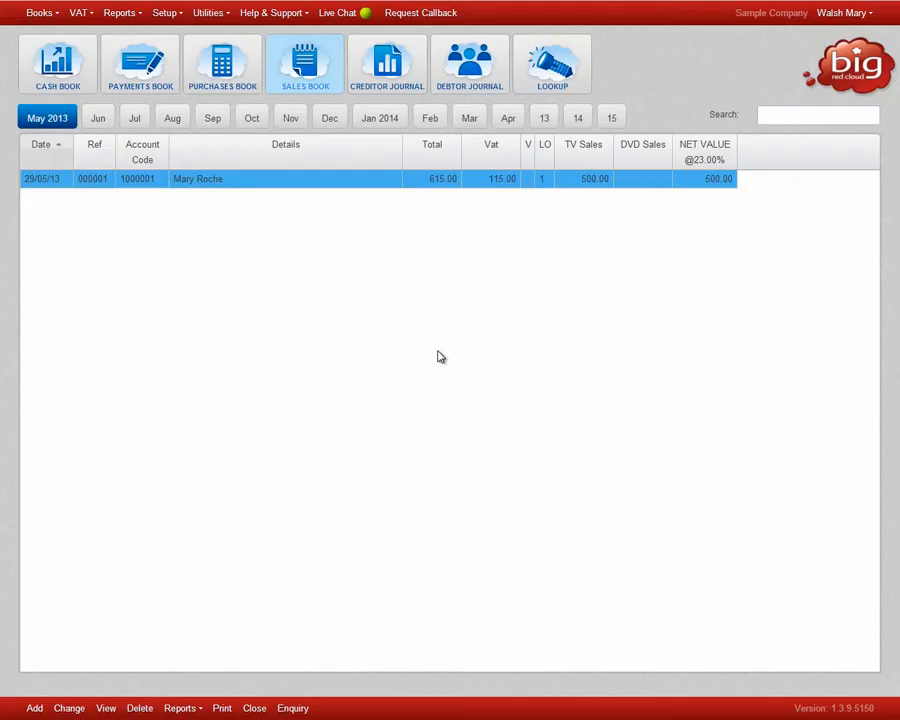
mouse_move(252, 188)
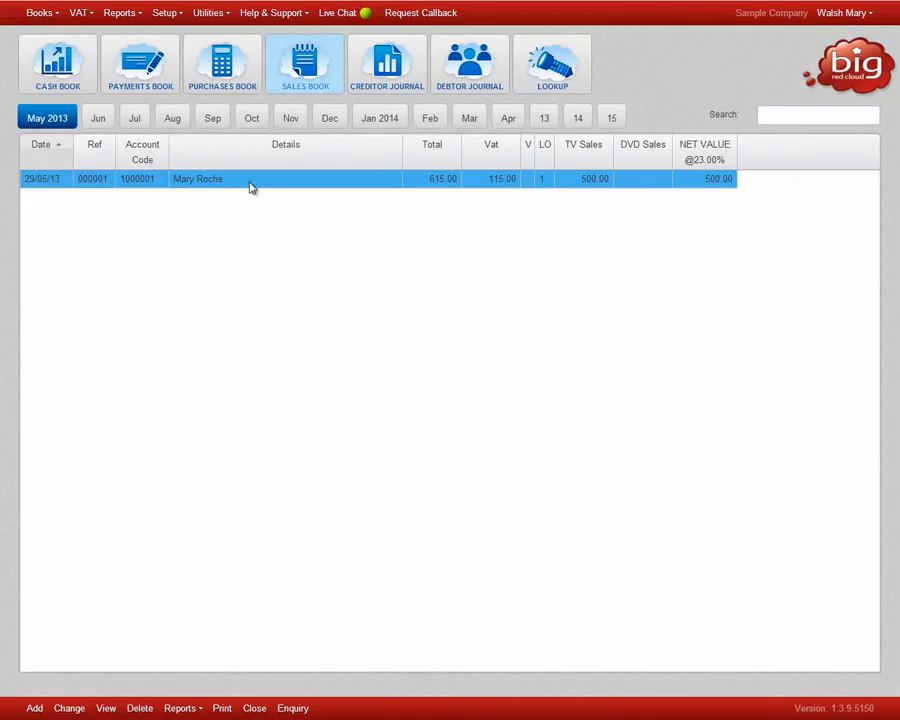
mouse_move(240, 684)
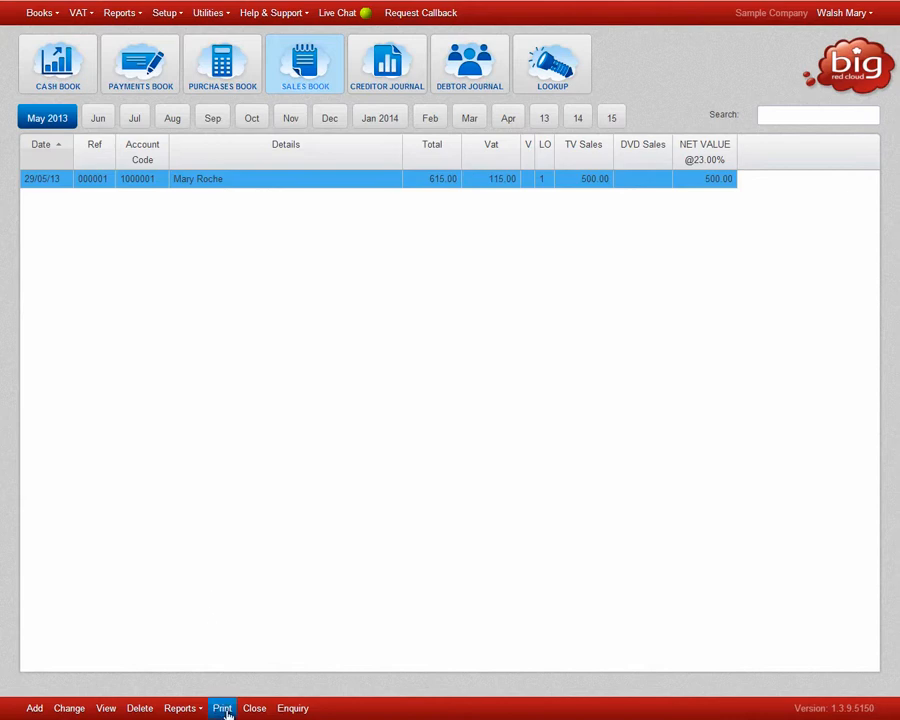
Step: Email the highlighted invoice 000001 for 615.00 via the Print options' Email choice
left_click(222, 708)
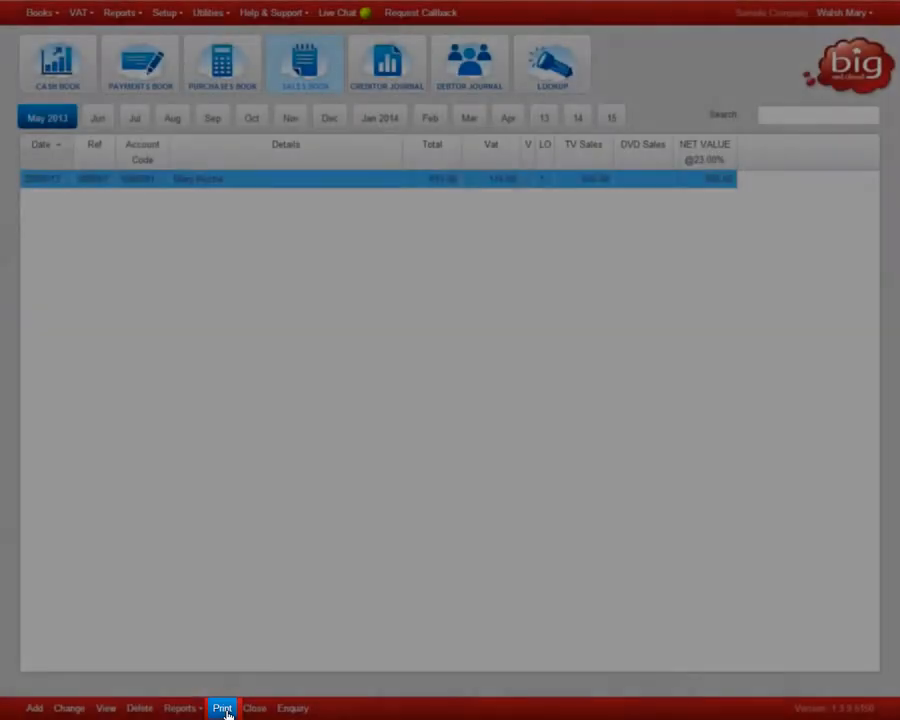
left_click(222, 708)
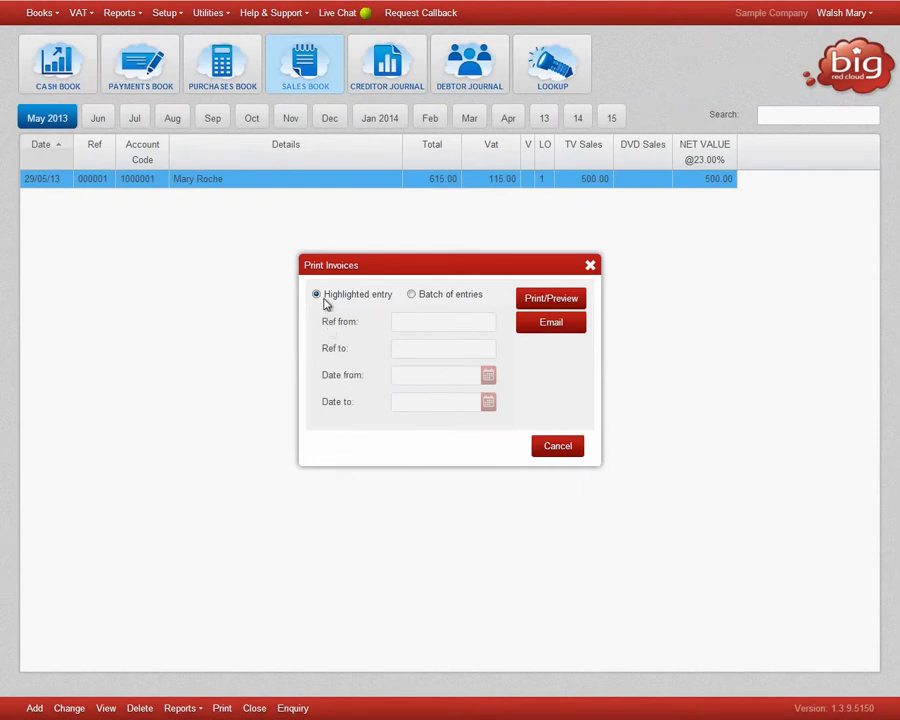
mouse_move(330, 308)
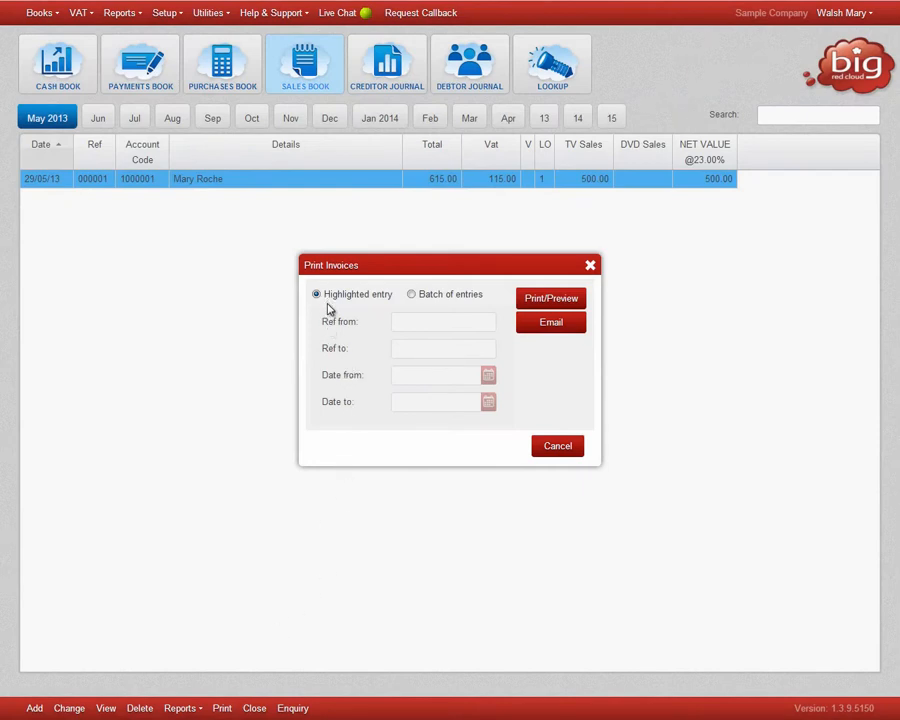
left_click(552, 322)
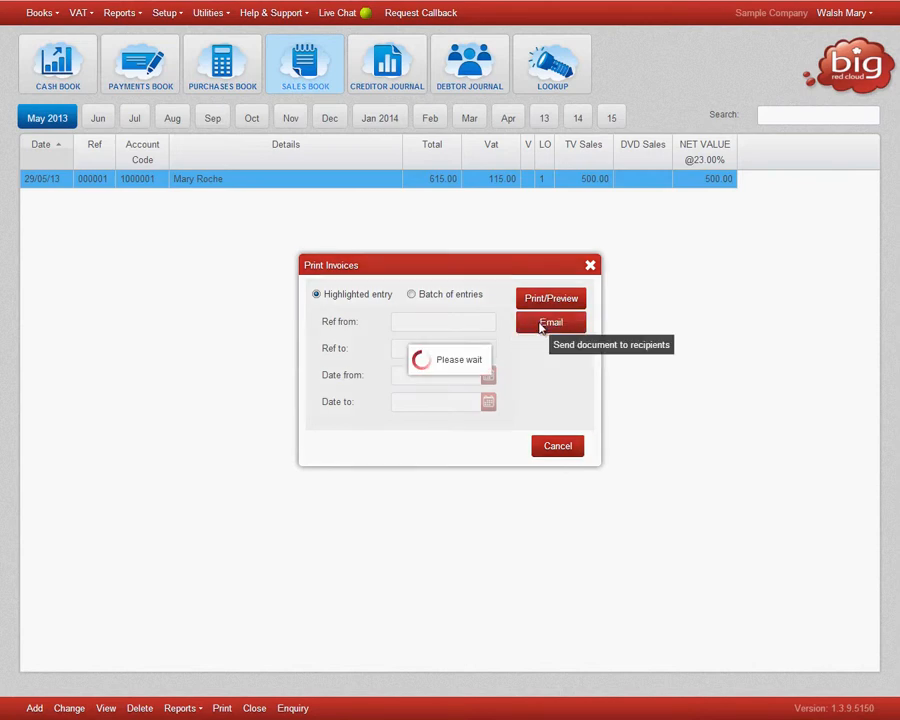
left_click(550, 320)
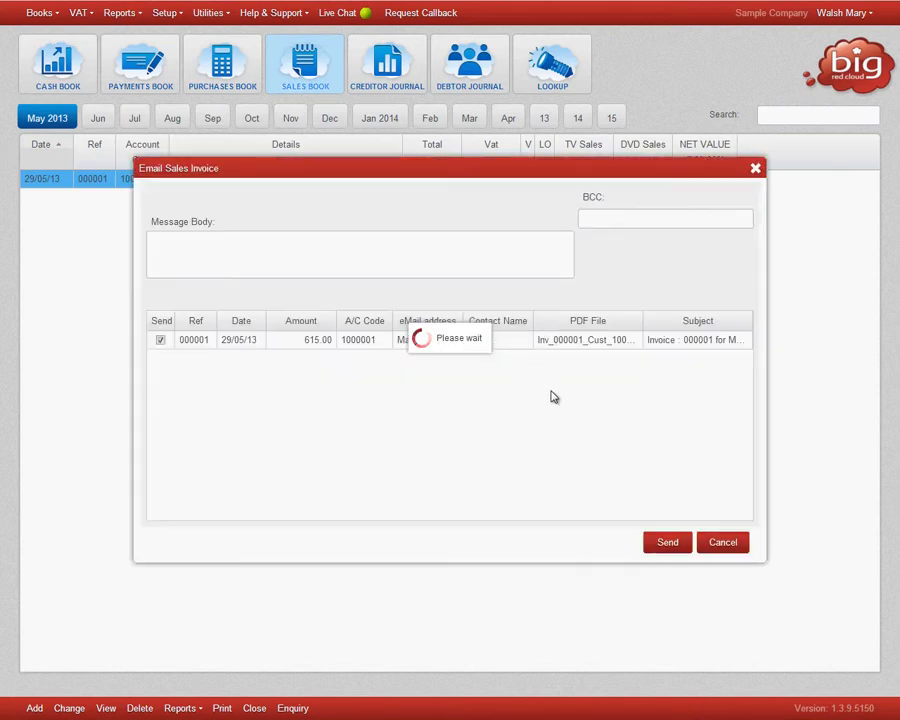
mouse_move(668, 542)
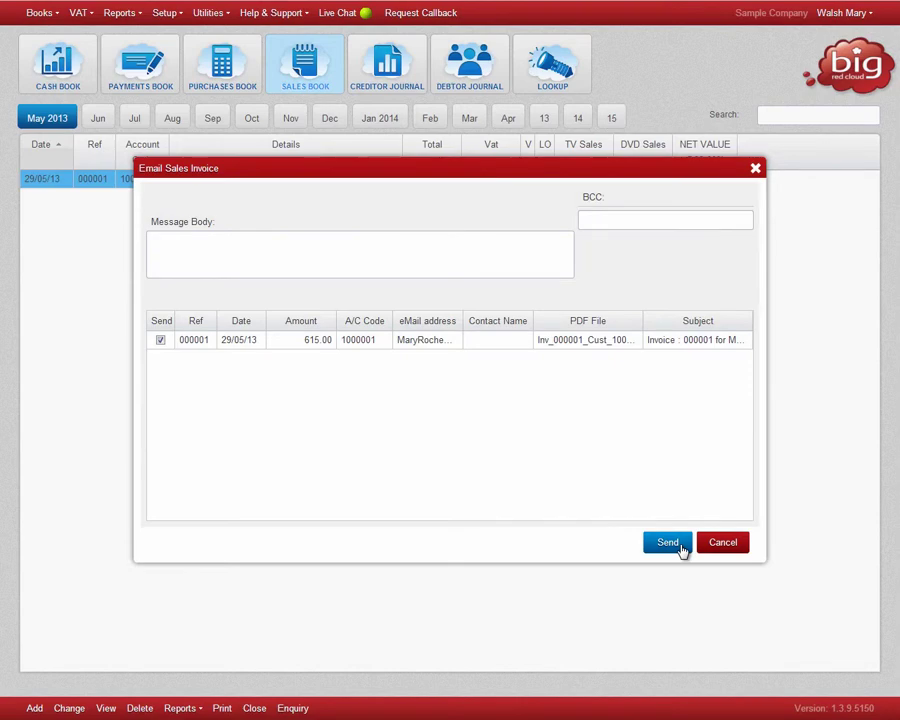